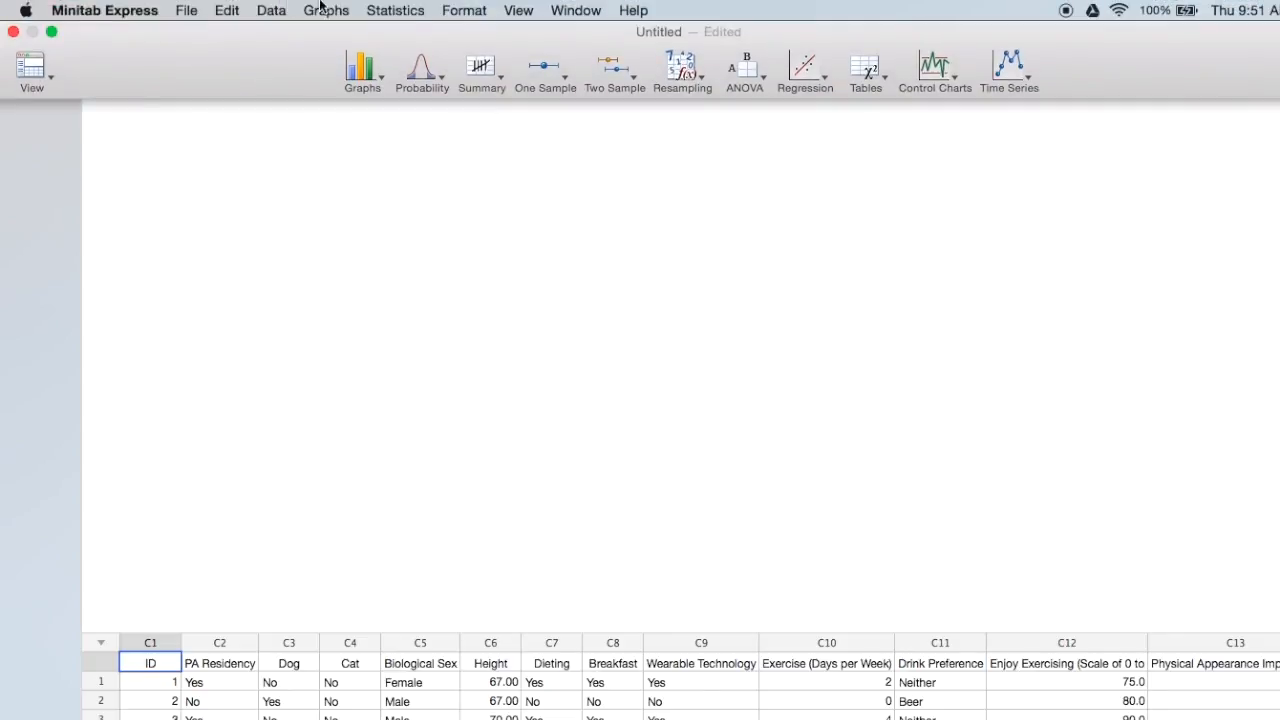
Step: Start Cross Tabulation and Chi-Square from the Statistics menu
{"action": "left_click", "coordinate": [395, 10]}
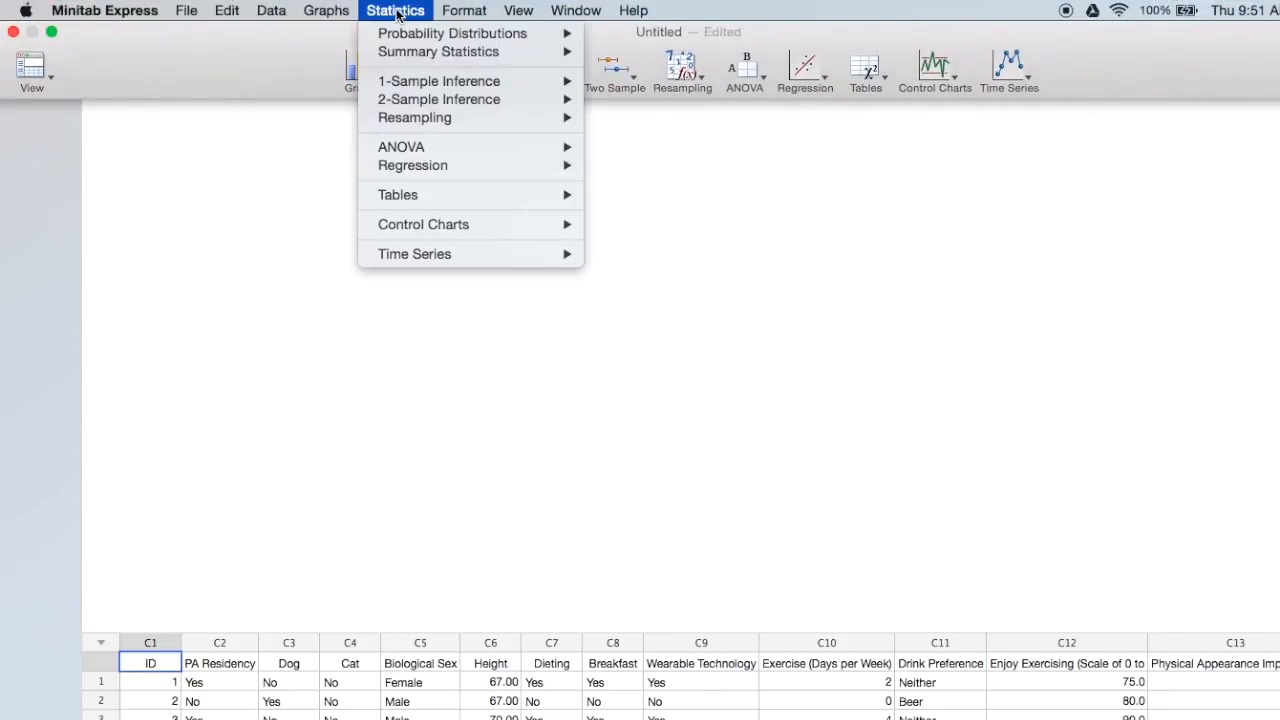
{"action": "mouse_move", "coordinate": [398, 194]}
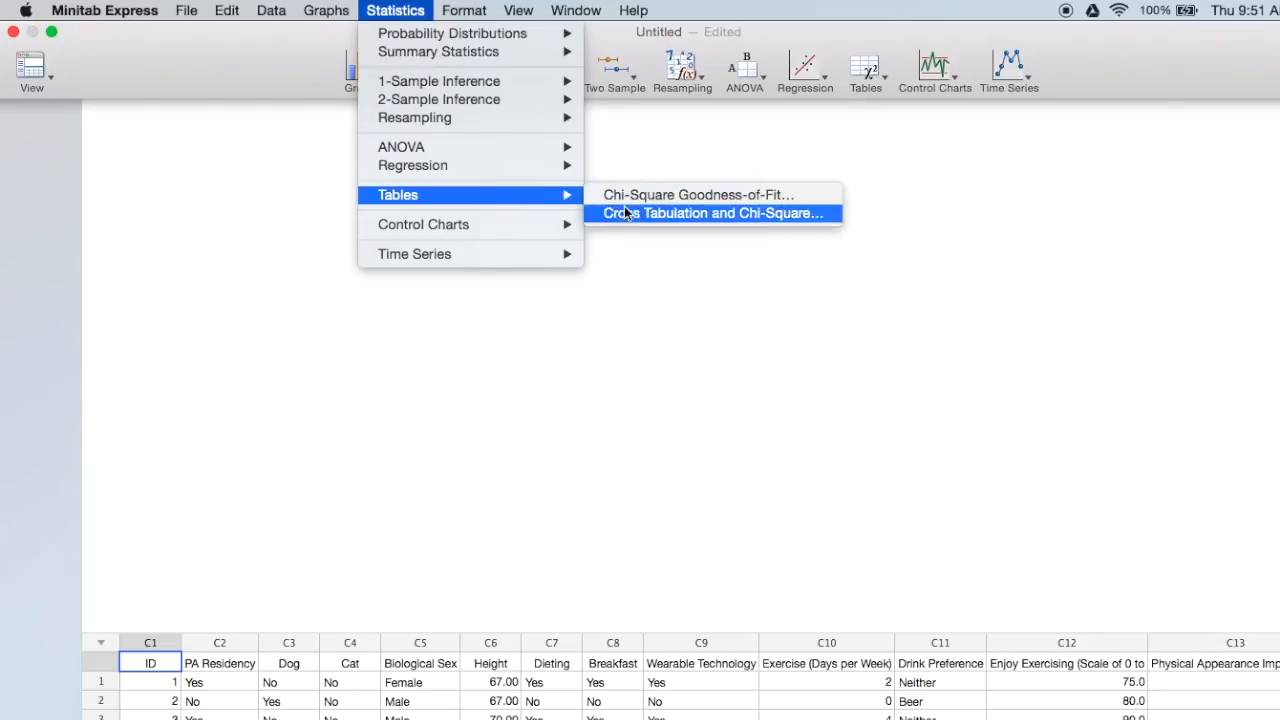
{"action": "mouse_move", "coordinate": [640, 224]}
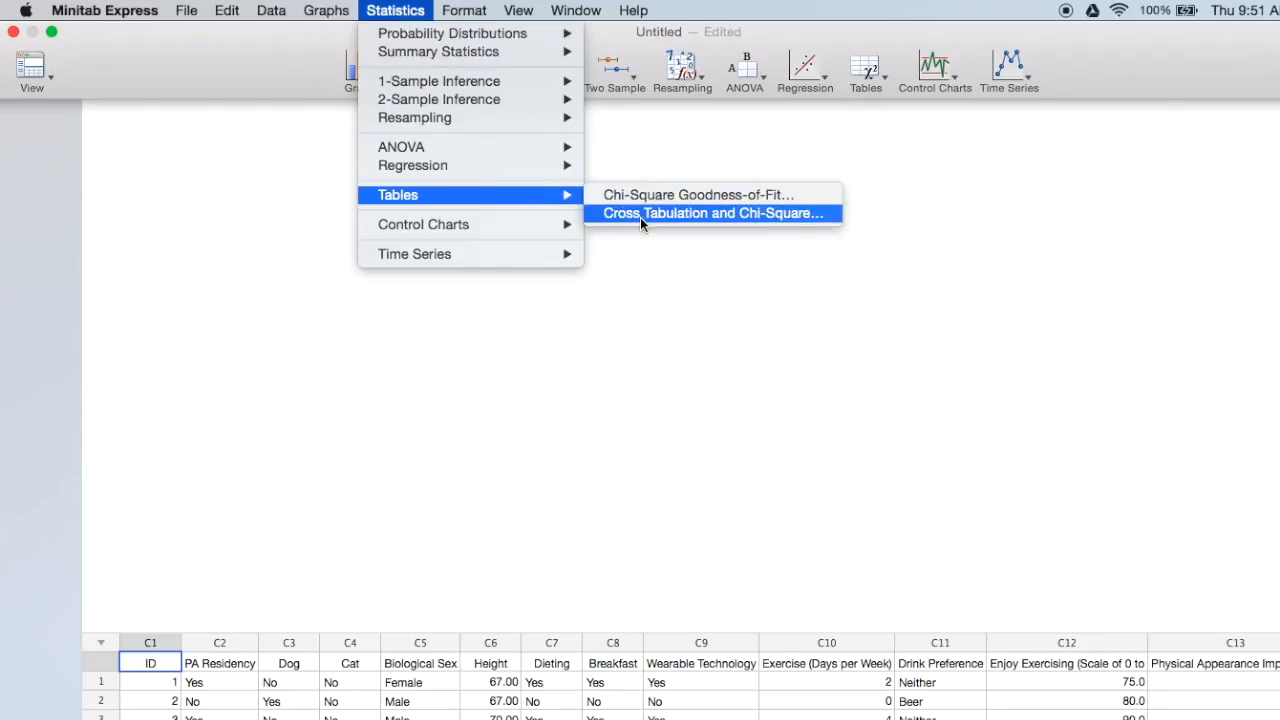
{"action": "left_click", "coordinate": [707, 213]}
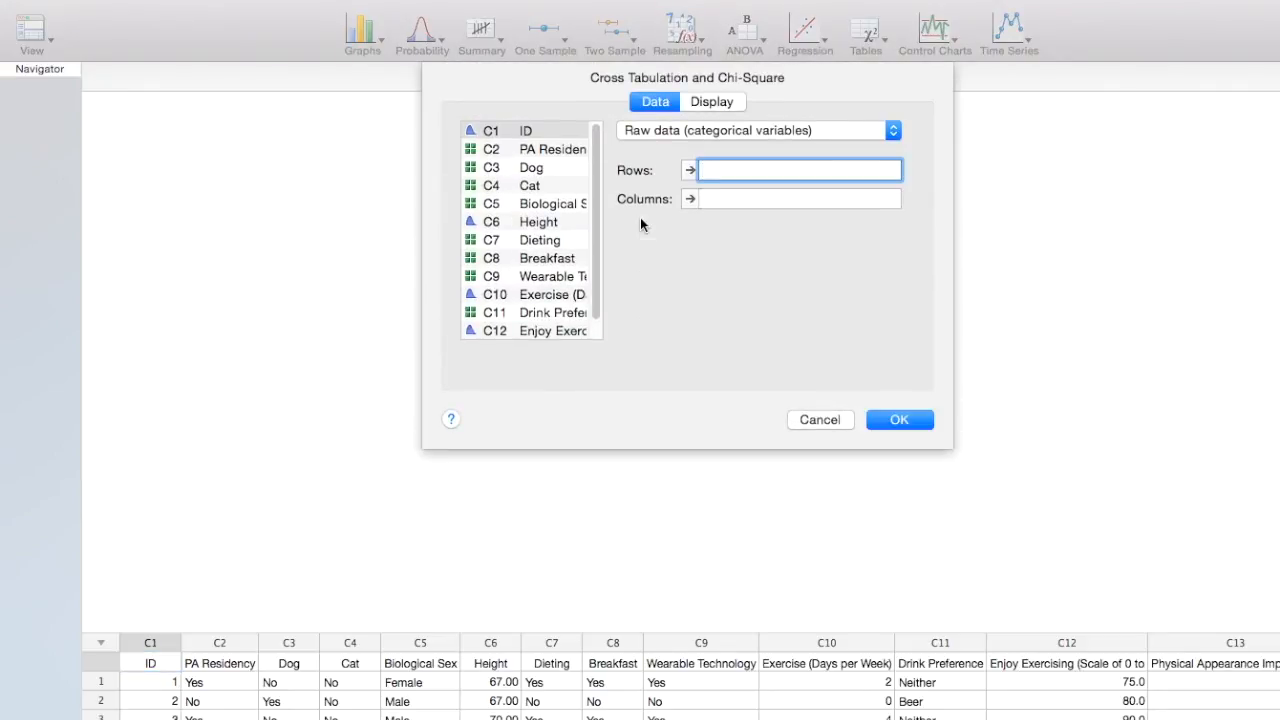
{"action": "mouse_move", "coordinate": [547, 175]}
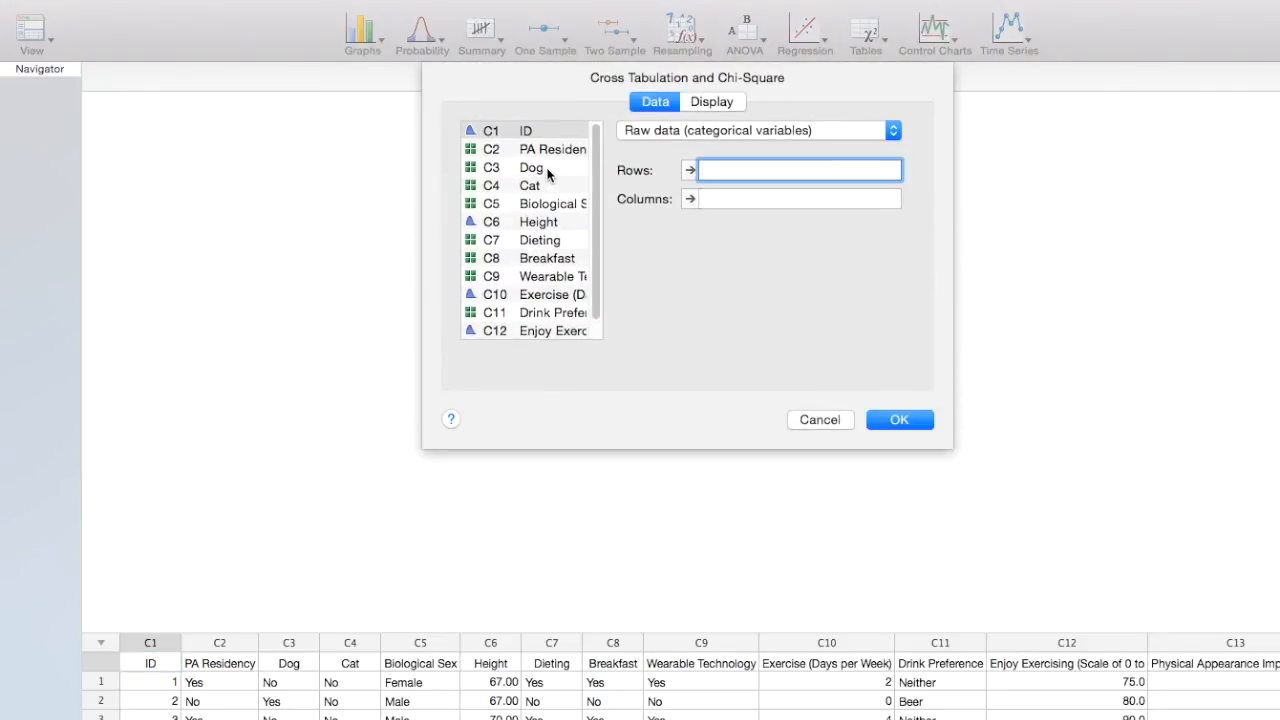
Step: Assign Dog as the row variable and Cat as the column variable
{"action": "double_click", "coordinate": [531, 167]}
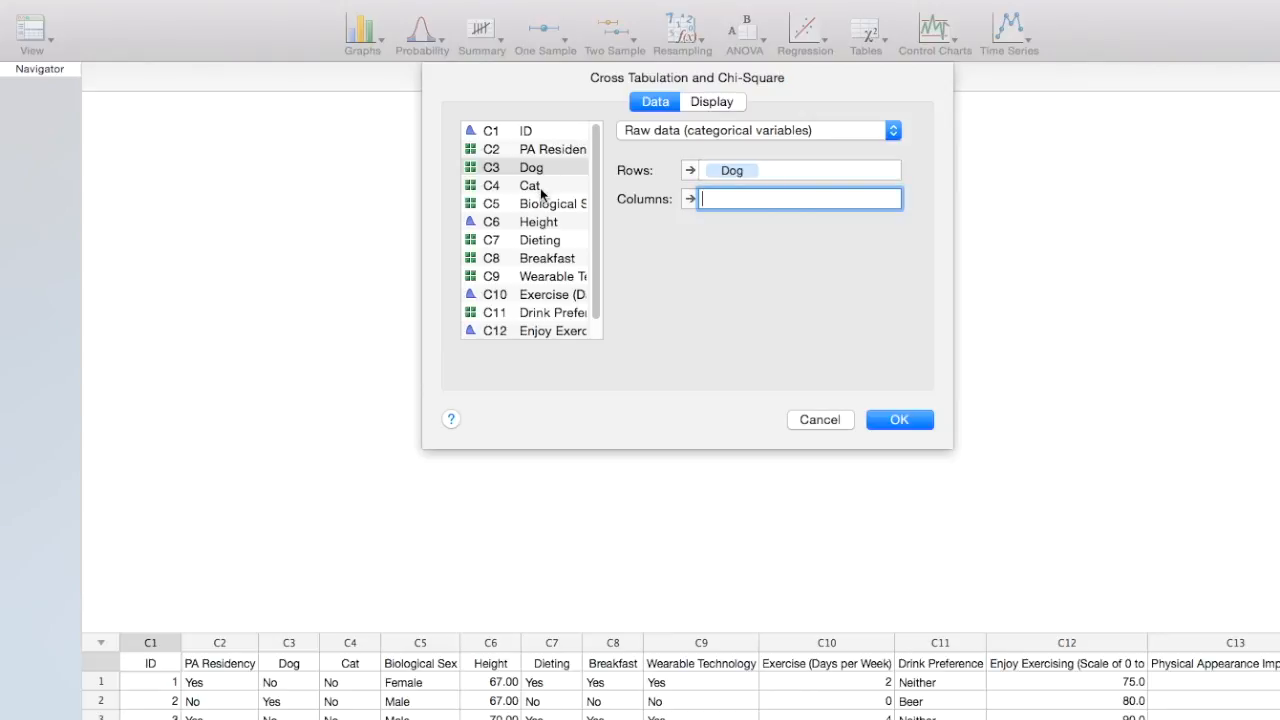
{"action": "double_click", "coordinate": [530, 185]}
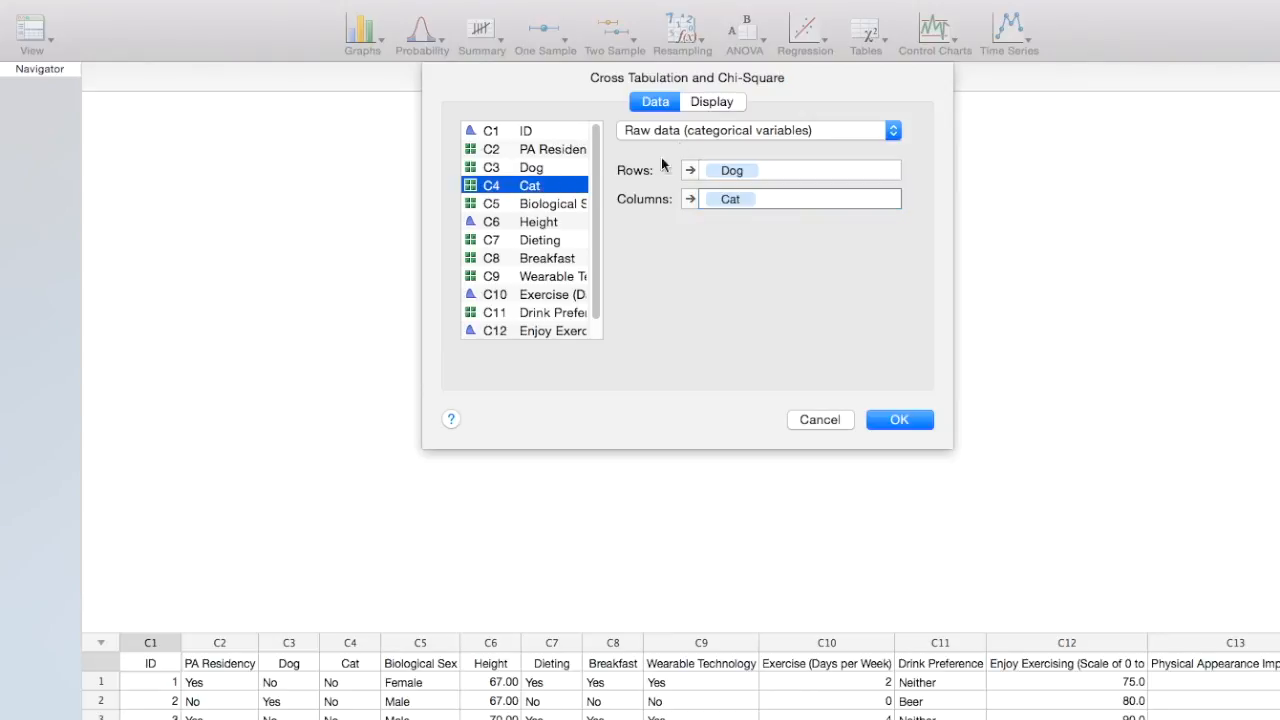
{"action": "left_click", "coordinate": [712, 101]}
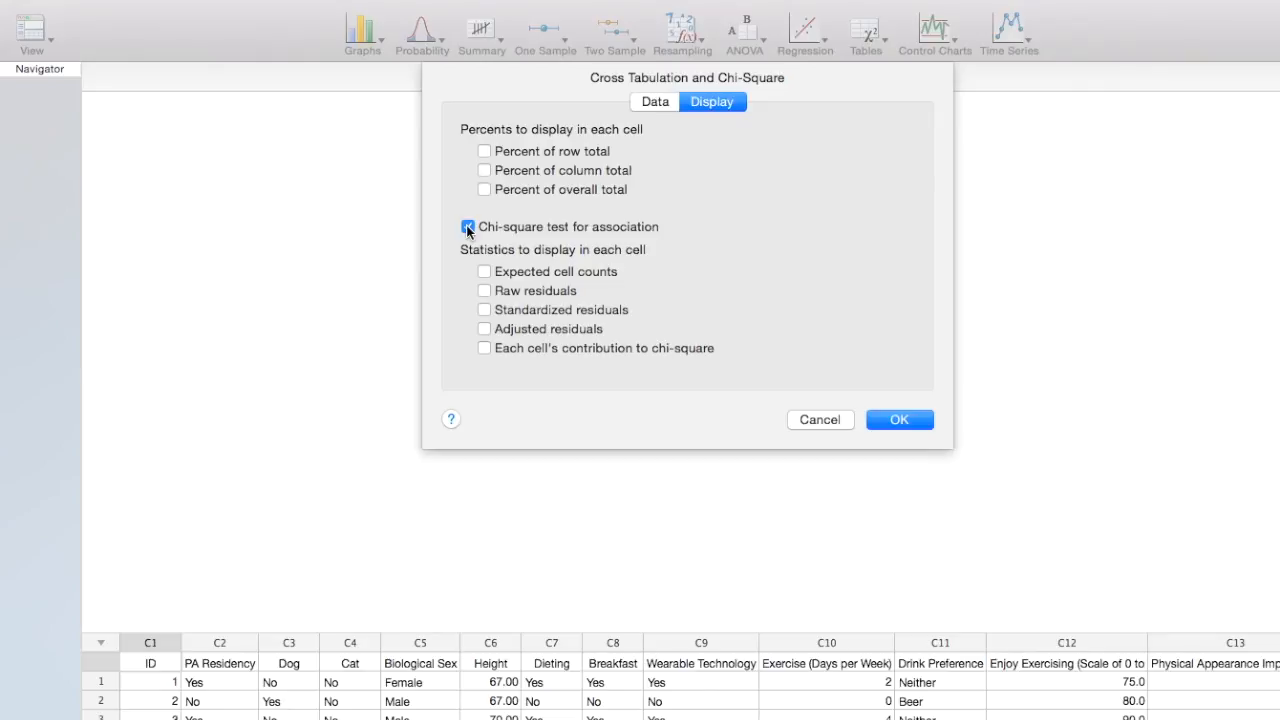
Step: Include the chi-square test for association and expected cell counts, then run the table
{"action": "left_click", "coordinate": [484, 226]}
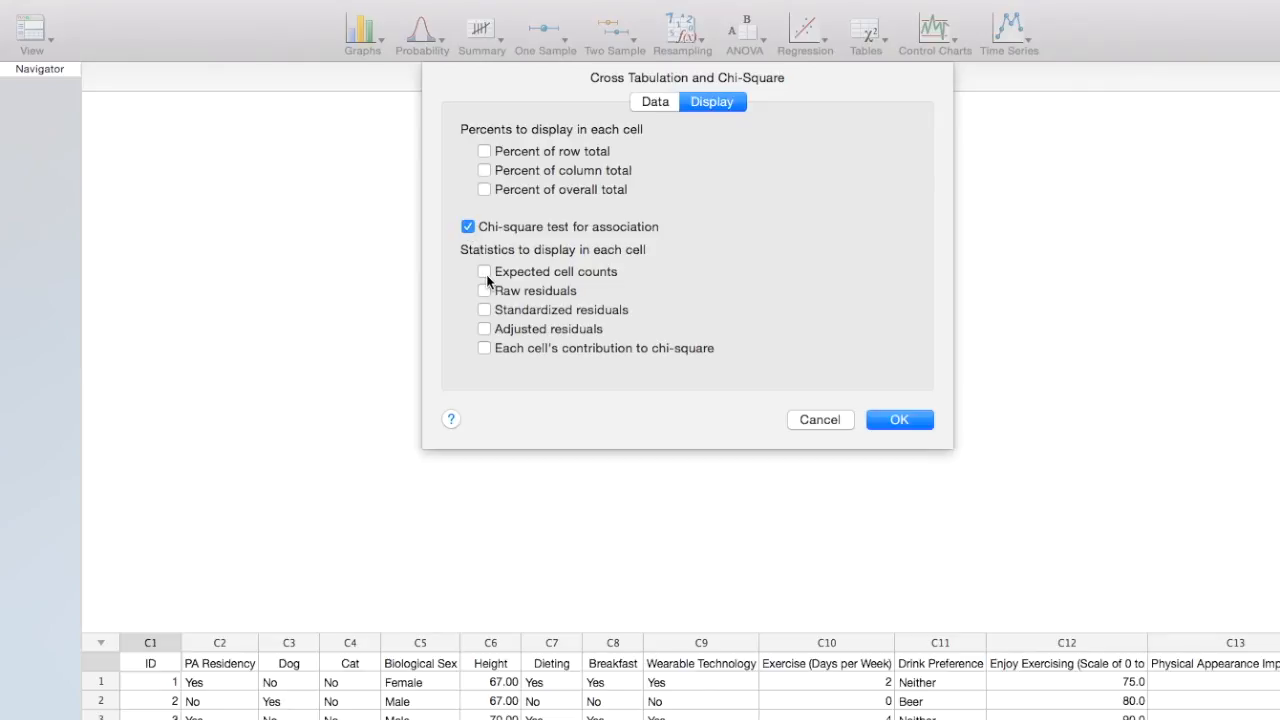
{"action": "left_click", "coordinate": [484, 272]}
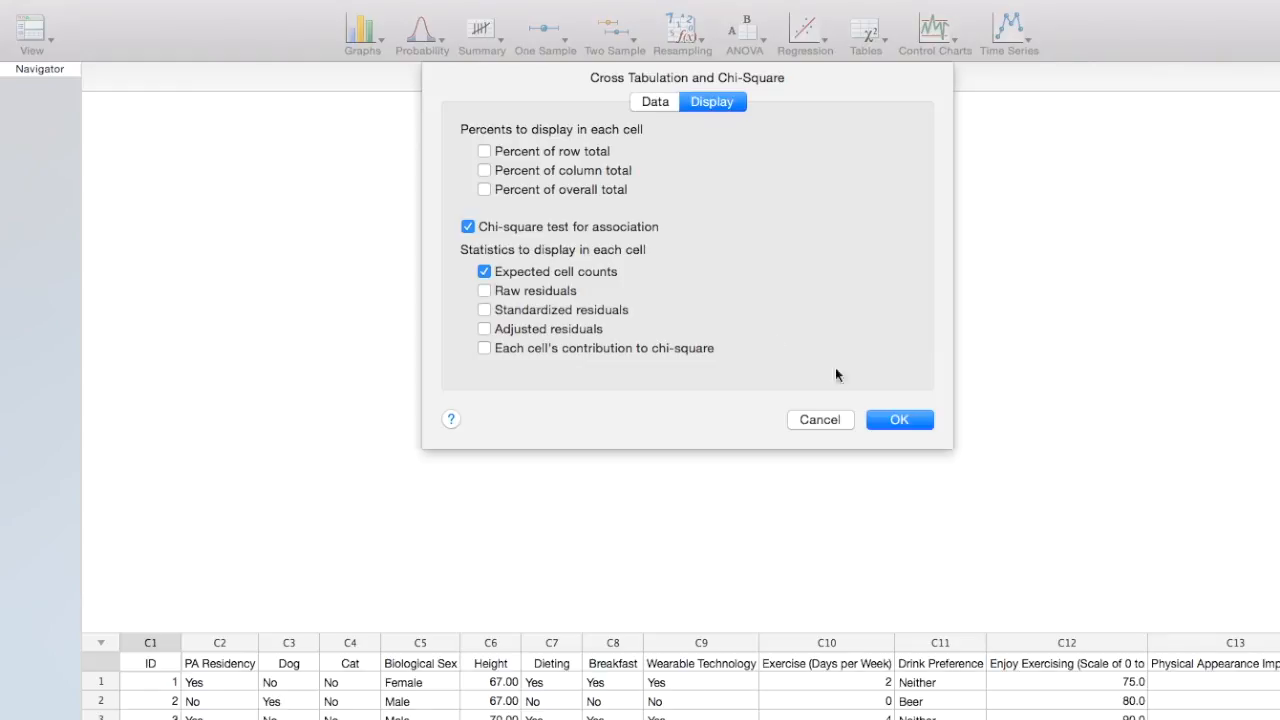
{"action": "left_click", "coordinate": [898, 419]}
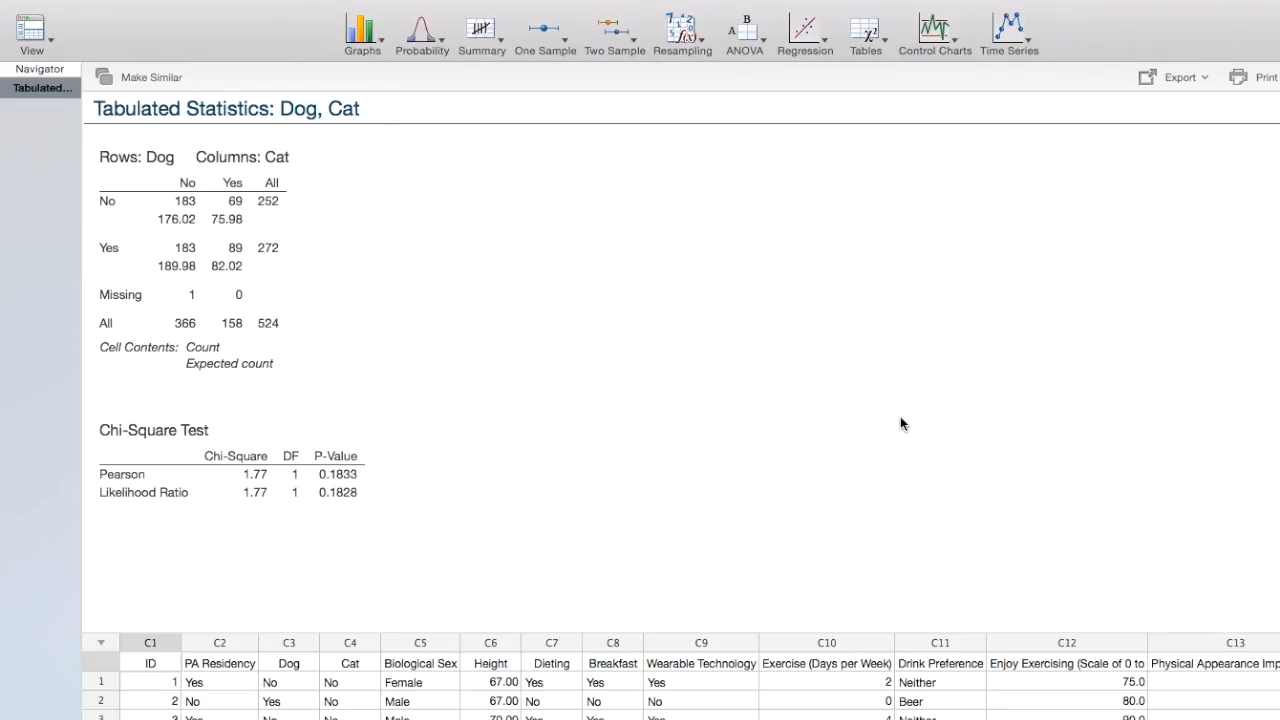
{"action": "mouse_move", "coordinate": [197, 207]}
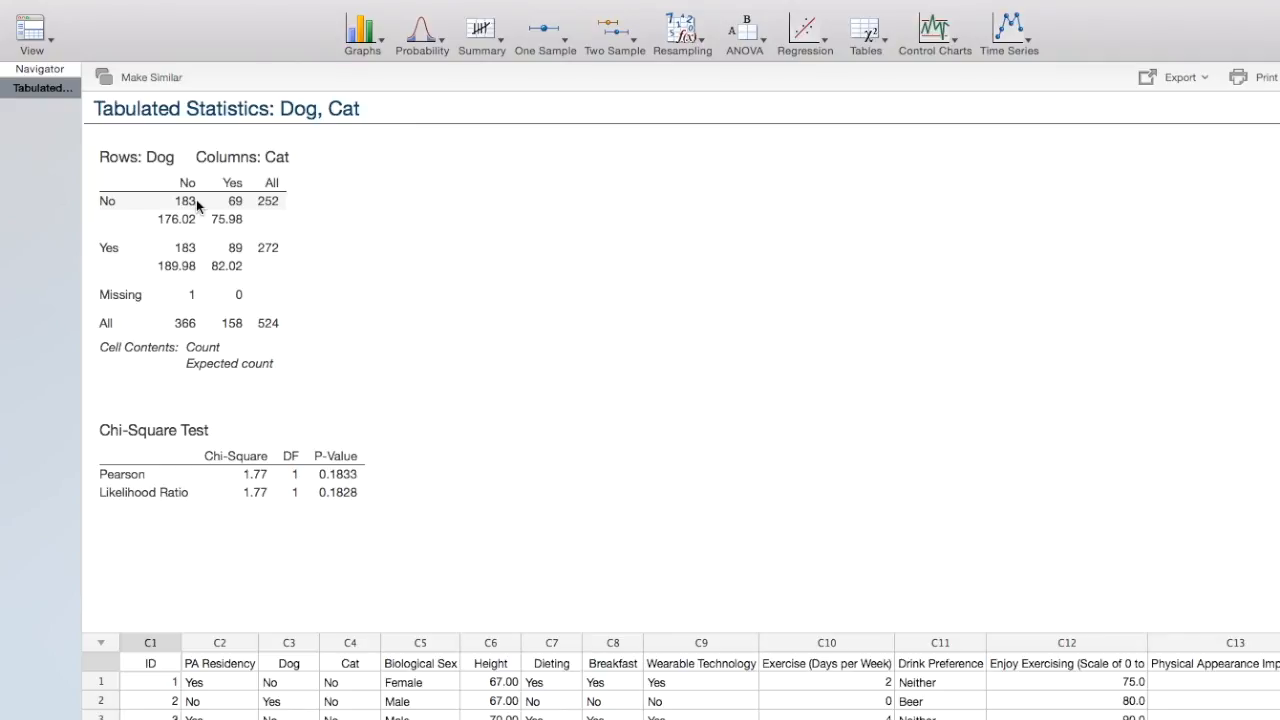
{"action": "mouse_move", "coordinate": [194, 228]}
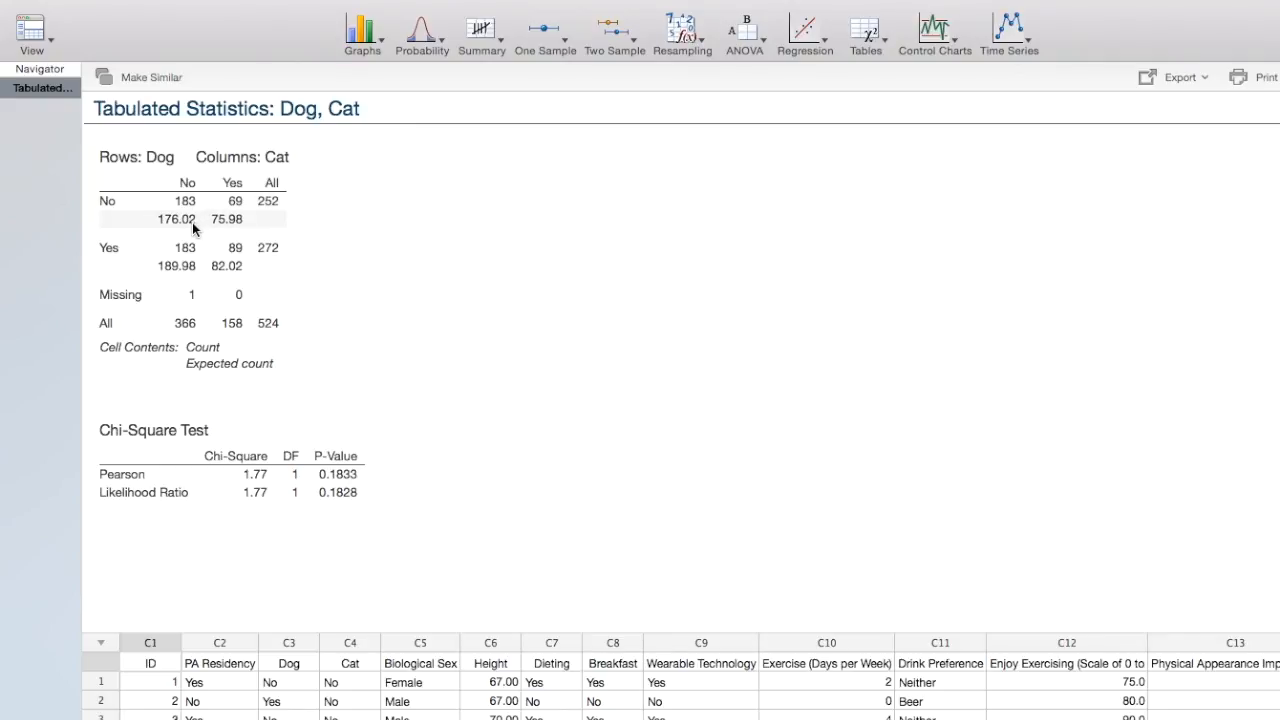
{"action": "mouse_move", "coordinate": [189, 275]}
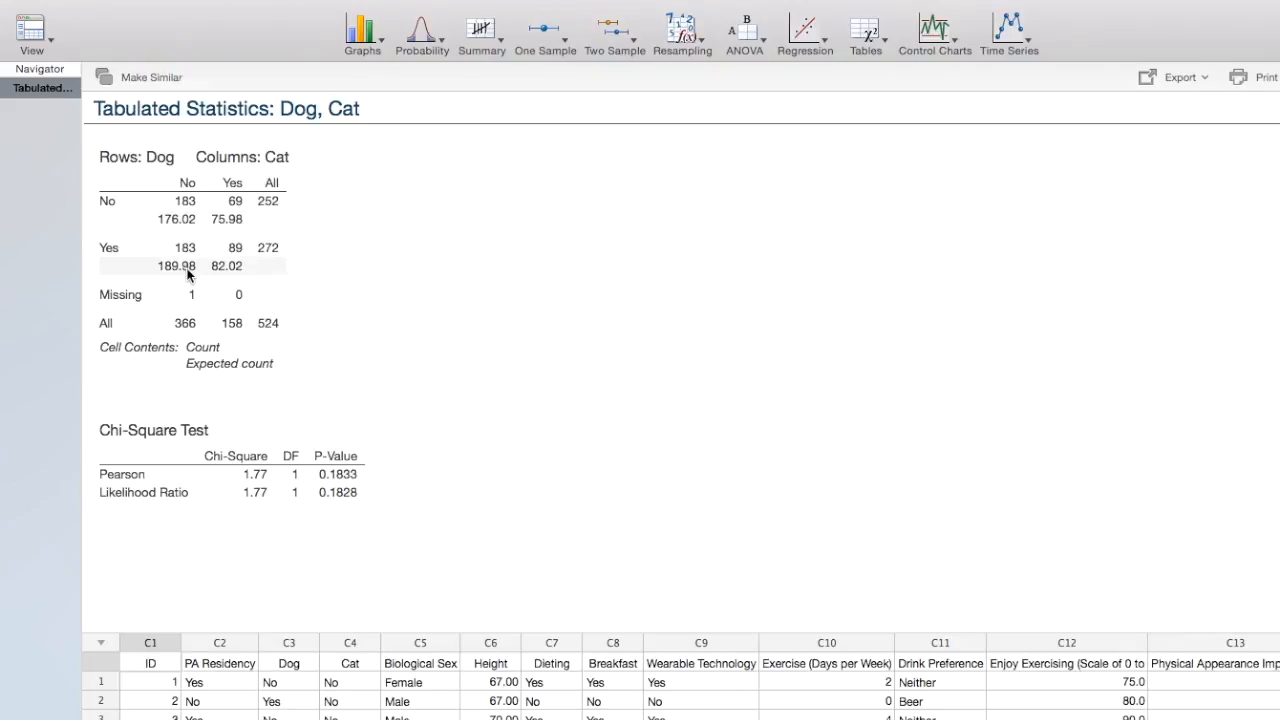
{"action": "mouse_move", "coordinate": [226, 278]}
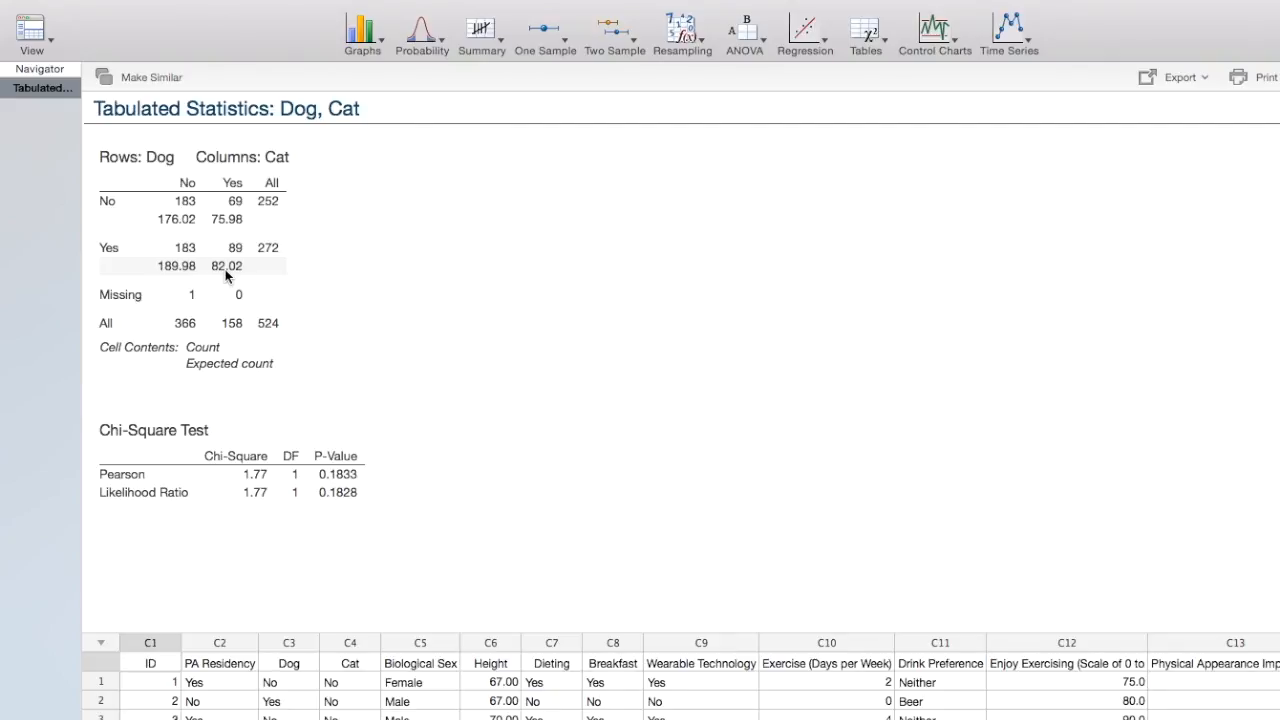
{"action": "mouse_move", "coordinate": [456, 367]}
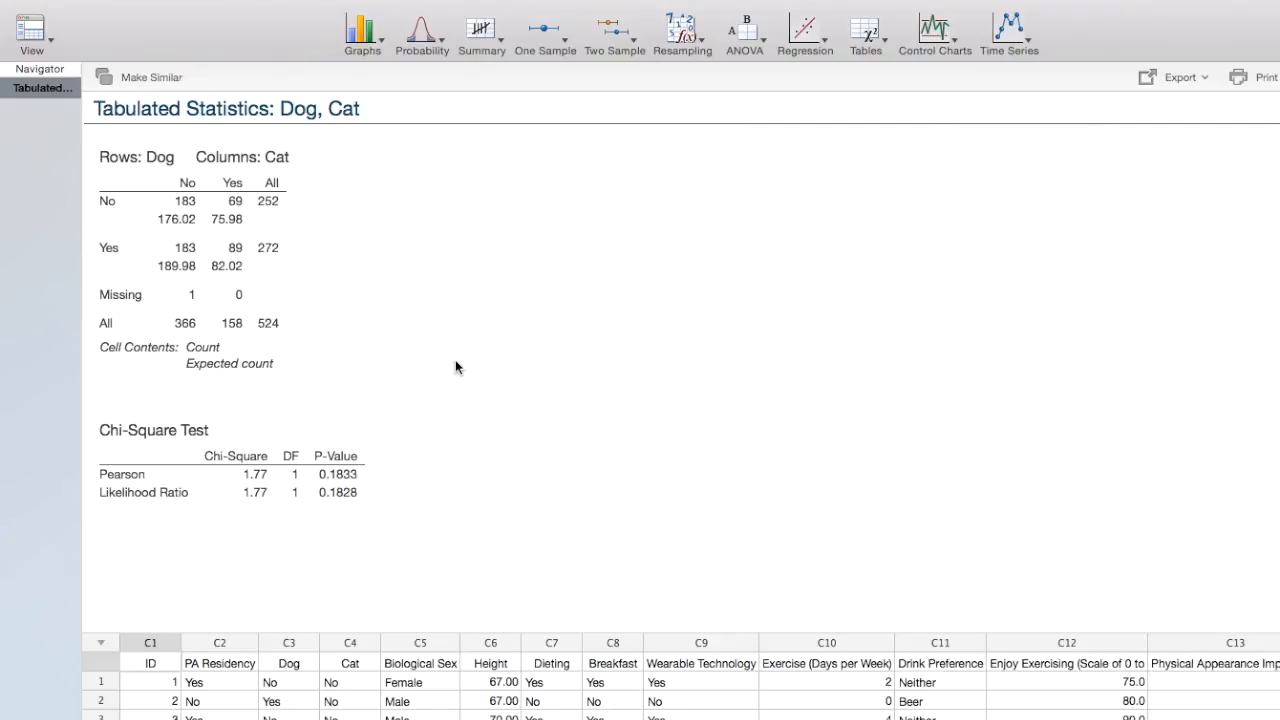
{"action": "mouse_move", "coordinate": [142, 481]}
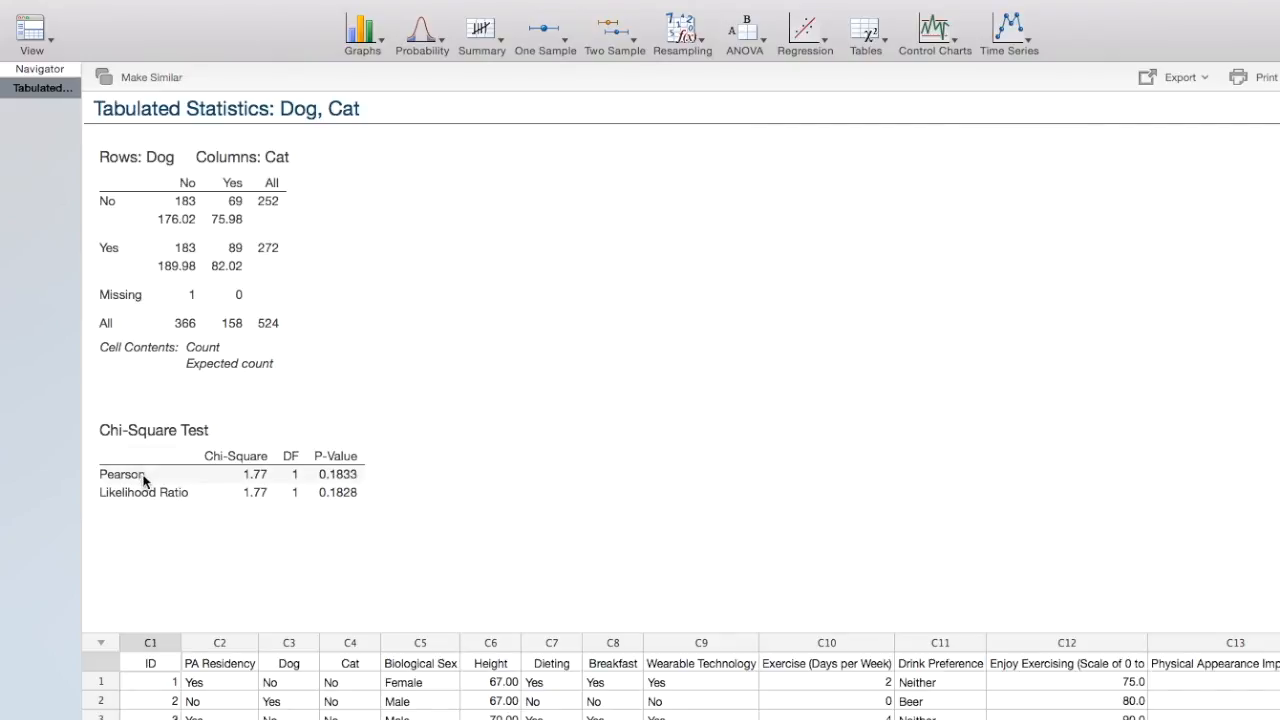
{"action": "mouse_move", "coordinate": [272, 483]}
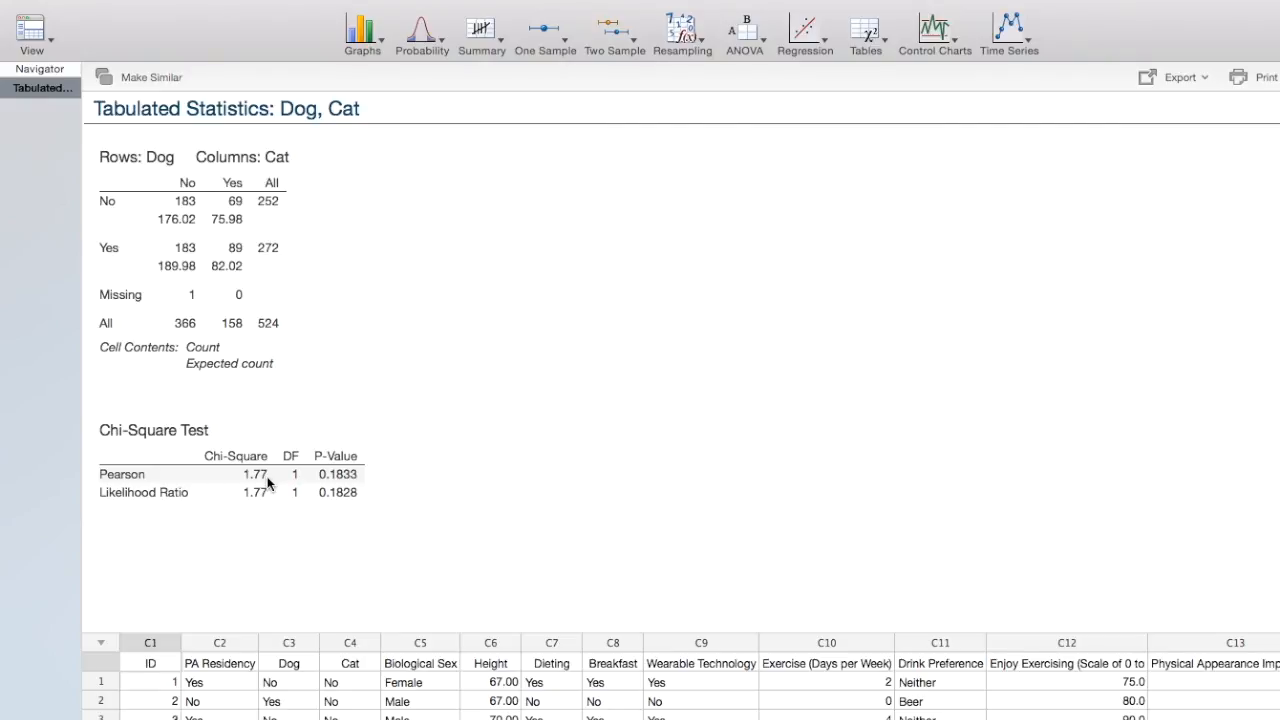
{"action": "mouse_move", "coordinate": [366, 483]}
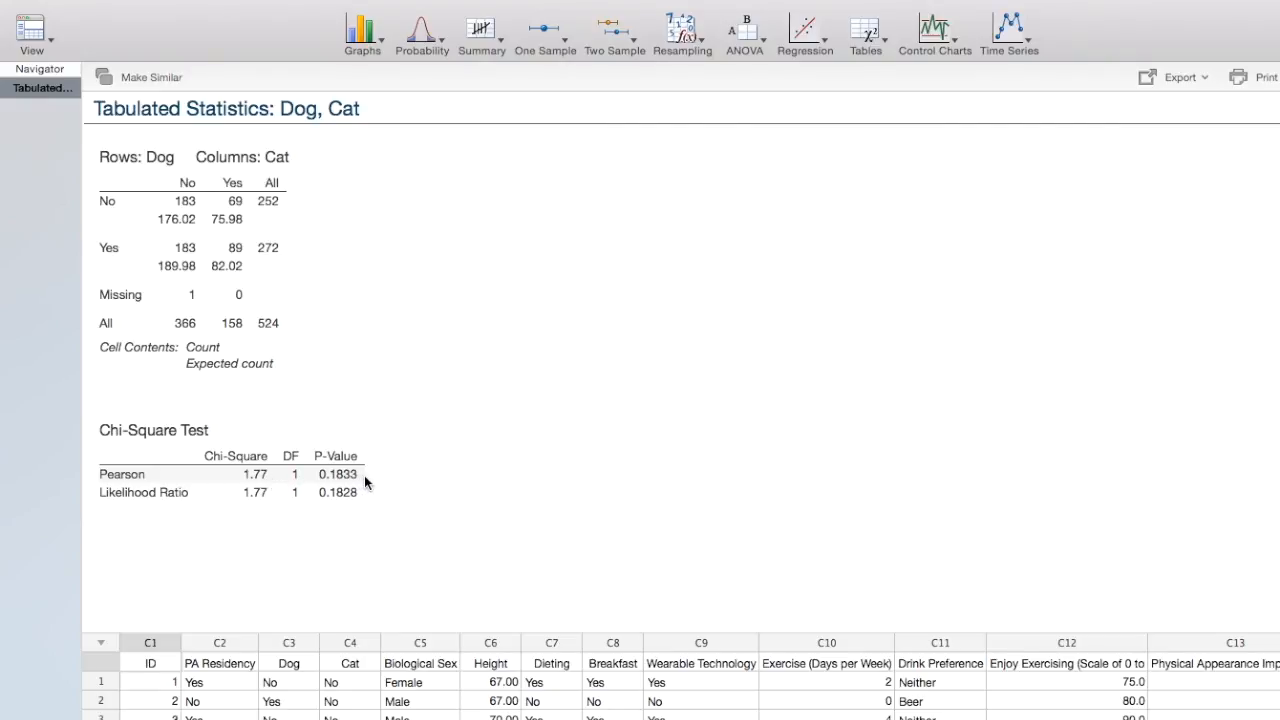